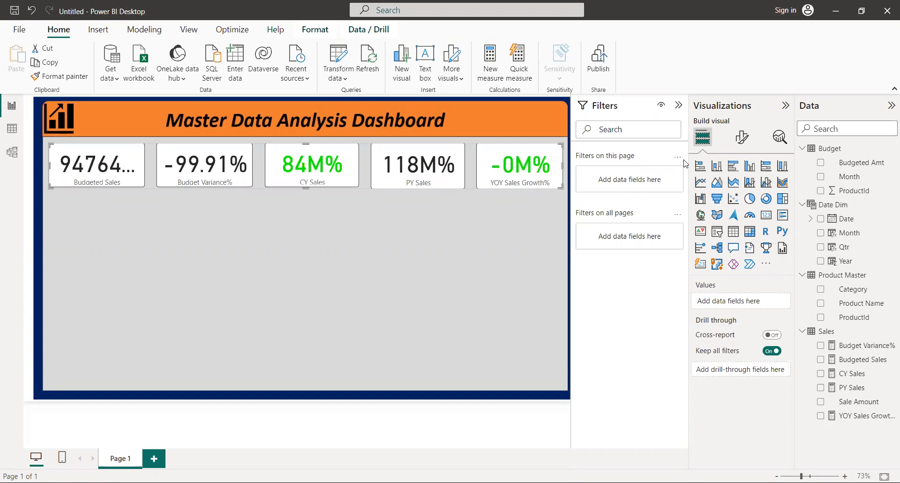
pyautogui.moveTo(716, 216)
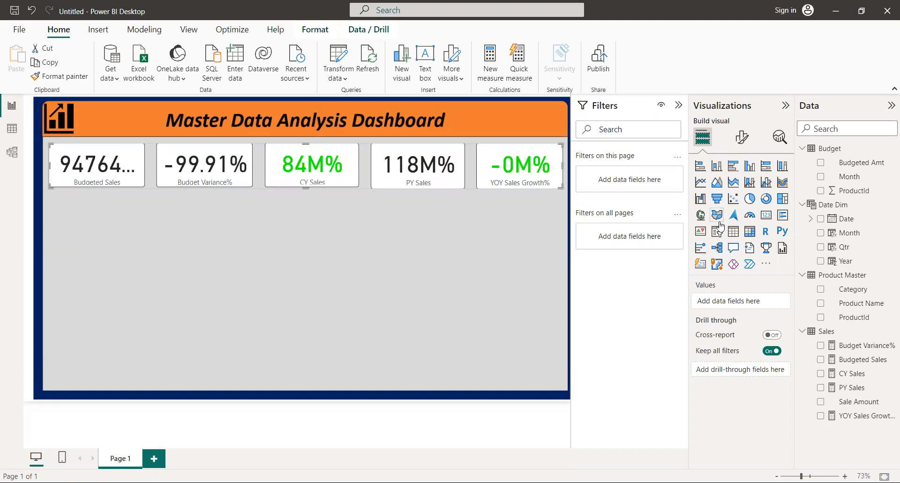
pyautogui.moveTo(716, 198)
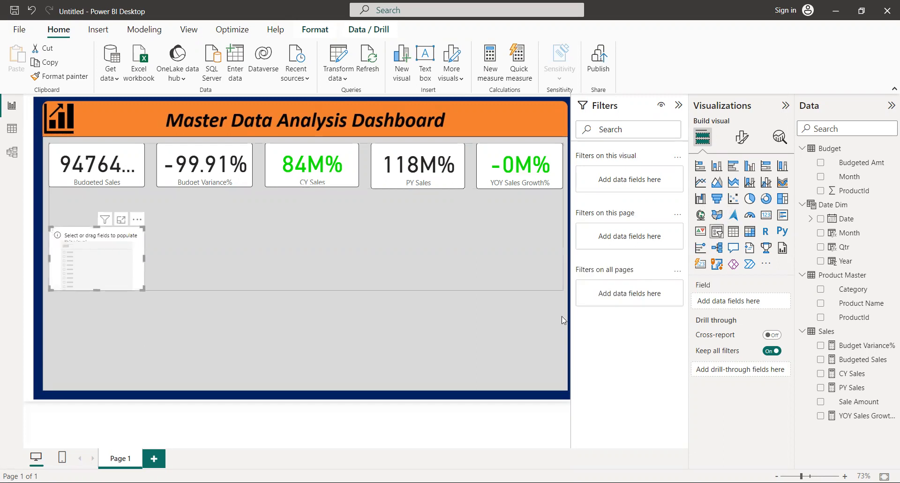
pyautogui.moveTo(874, 250)
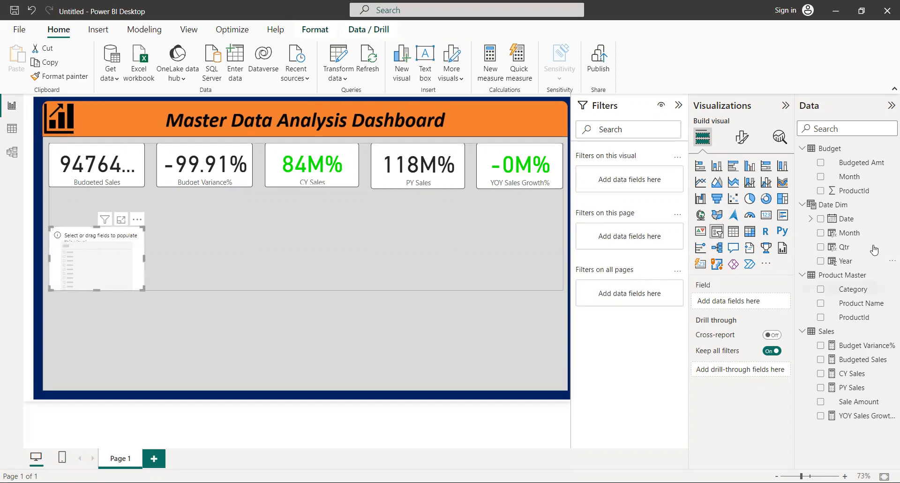
pyautogui.moveTo(855, 262)
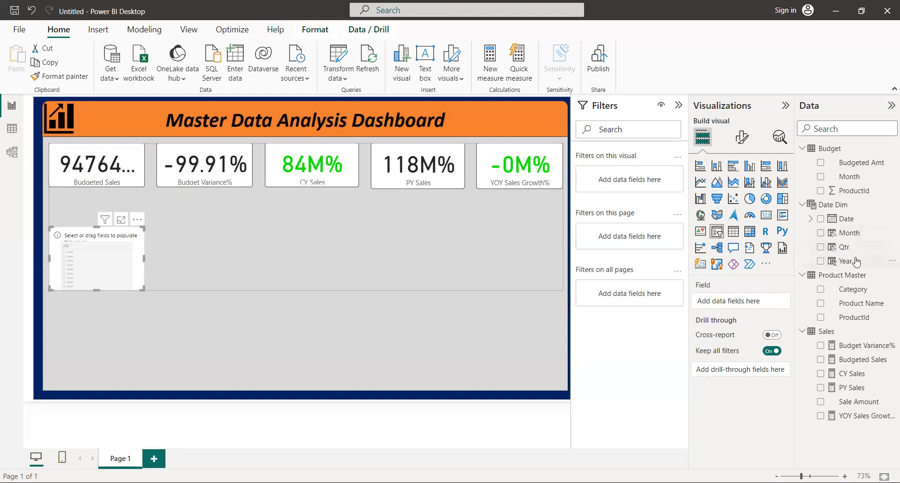
pyautogui.moveTo(845, 260)
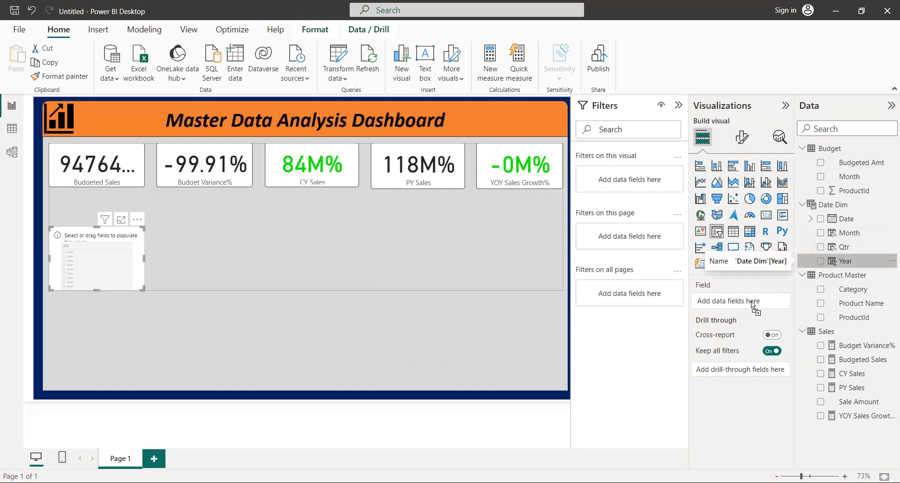
# Add Year, Qtr and Month from Date Dim to the slicer's fields
pyautogui.click(821, 261)
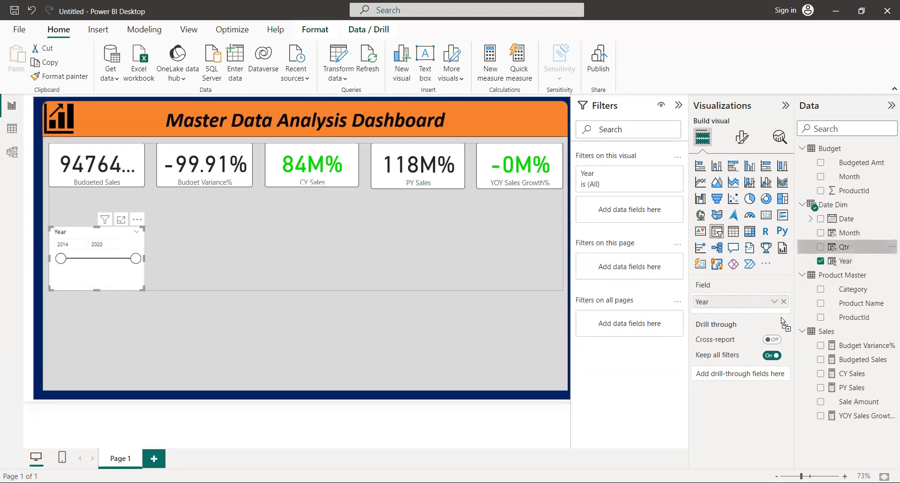
pyautogui.click(821, 247)
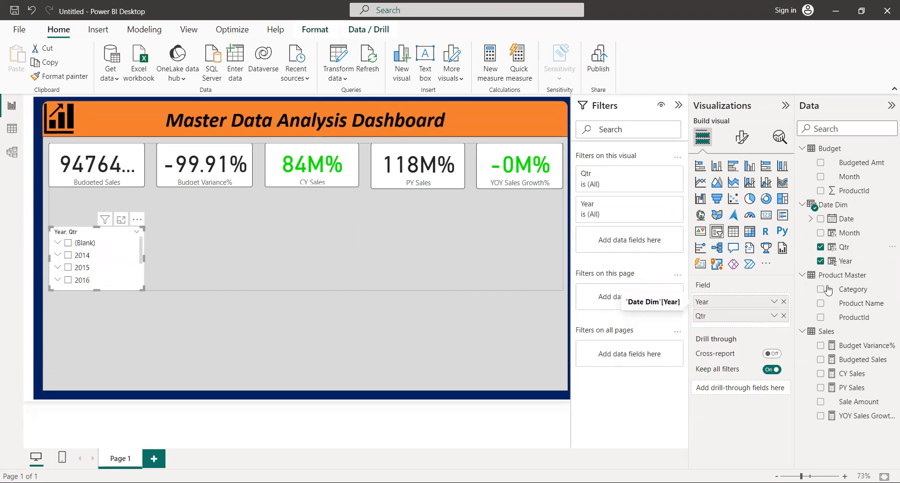
pyautogui.moveTo(849, 232)
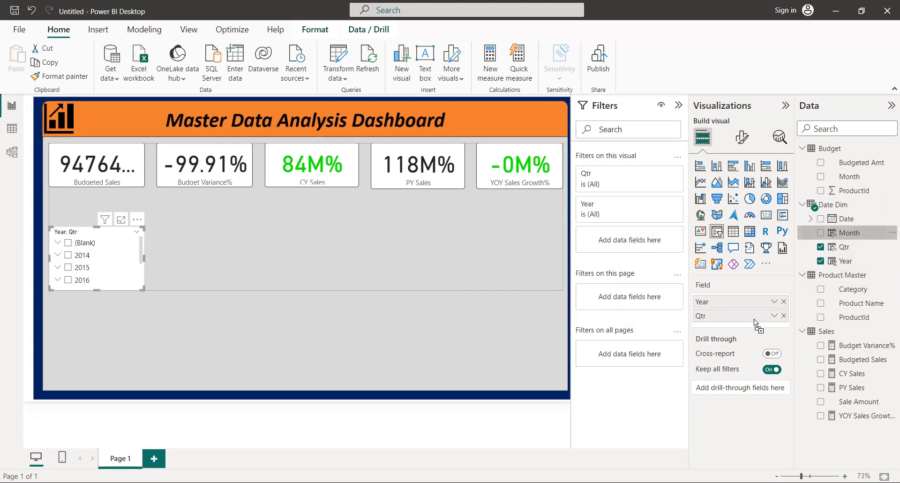
pyautogui.click(821, 233)
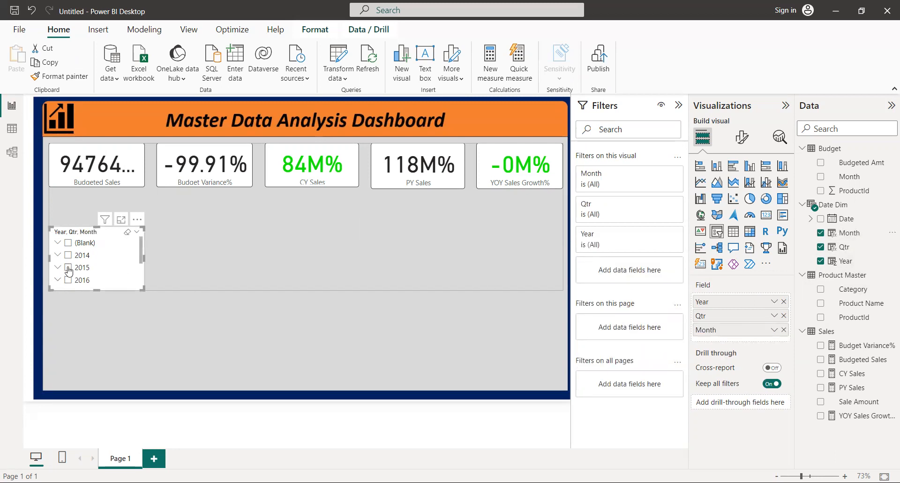
# Test the slicer with 2015, 2014 and (Blank), ending with only 2014 selected
pyautogui.click(67, 267)
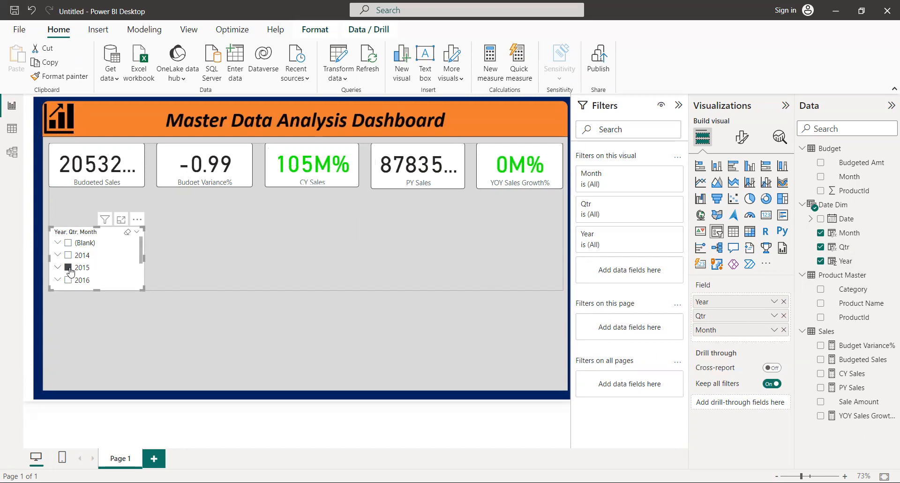
pyautogui.click(67, 281)
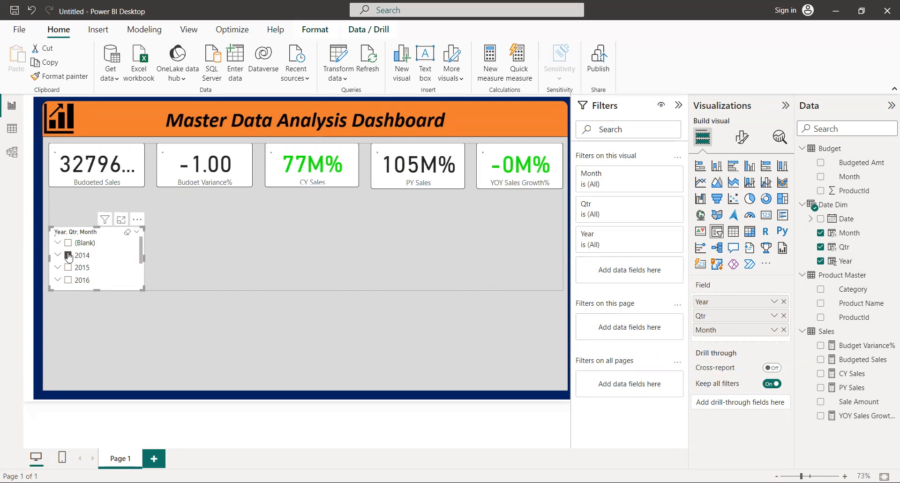
pyautogui.click(68, 242)
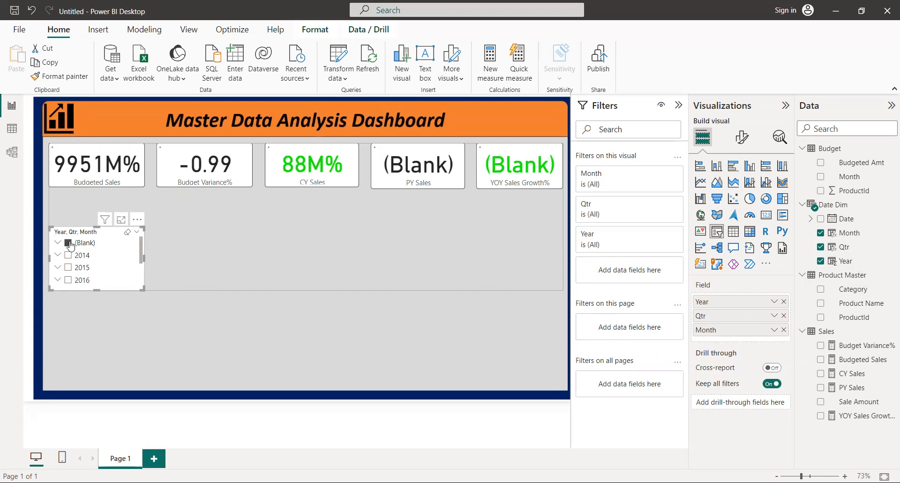
pyautogui.click(68, 243)
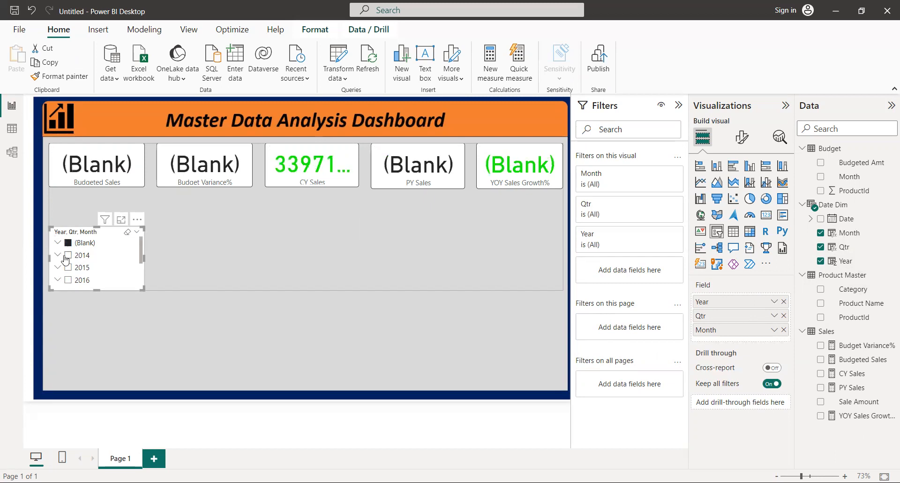
pyautogui.click(67, 255)
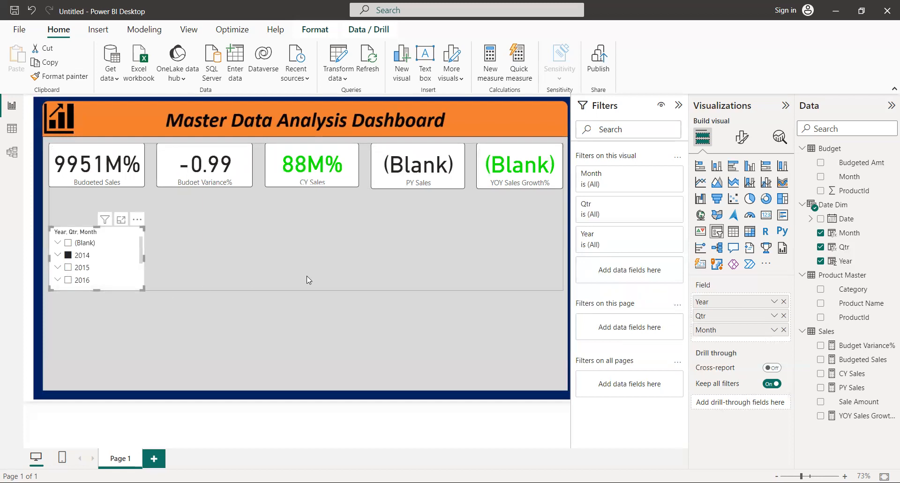
pyautogui.moveTo(151, 243)
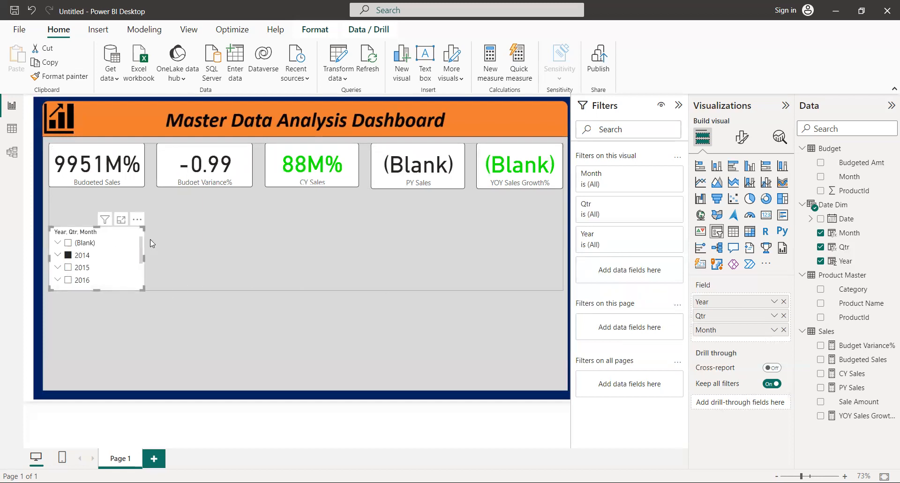
pyautogui.moveTo(138, 236)
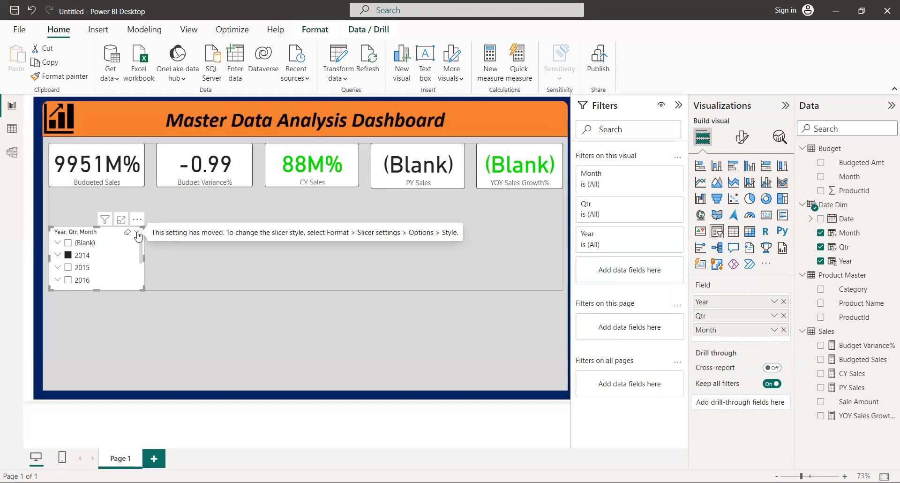
pyautogui.click(137, 219)
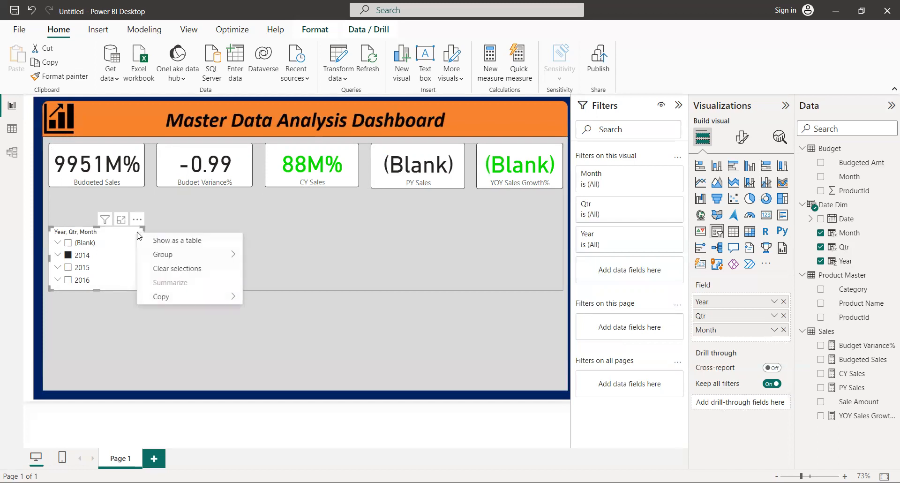
pyautogui.moveTo(138, 219)
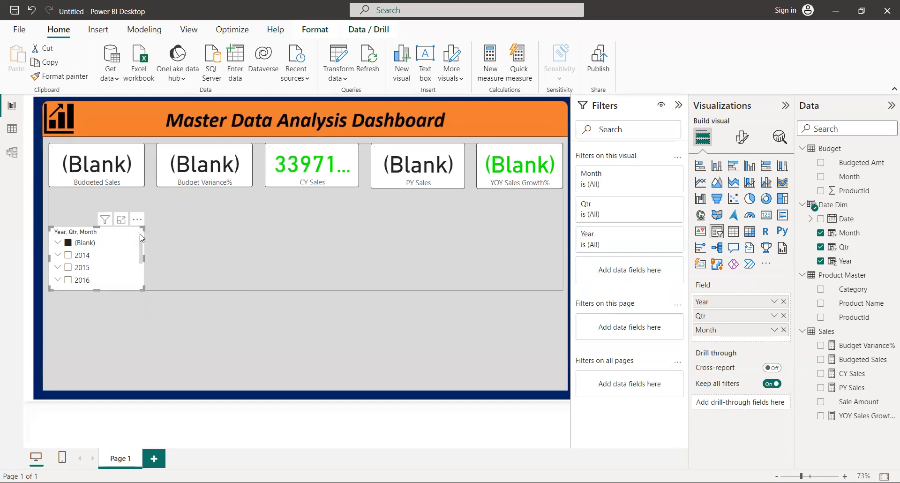
pyautogui.moveTo(137, 235)
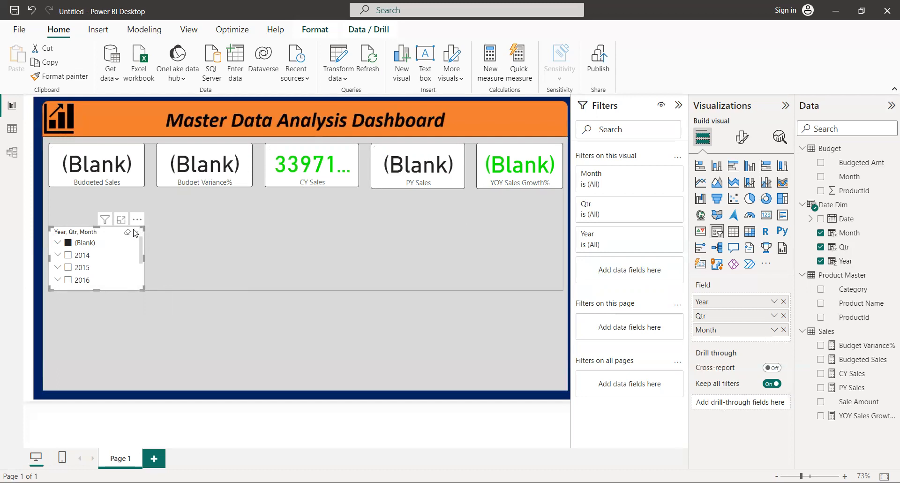
pyautogui.moveTo(127, 232)
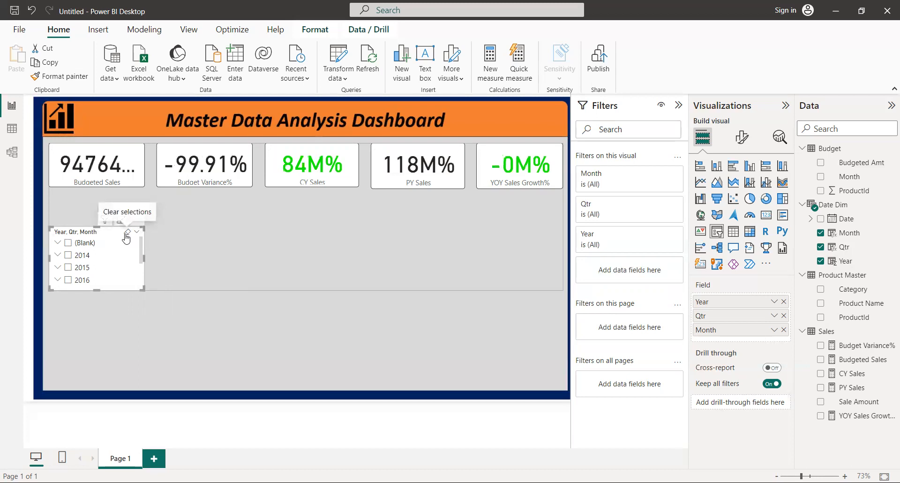
pyautogui.moveTo(136, 232)
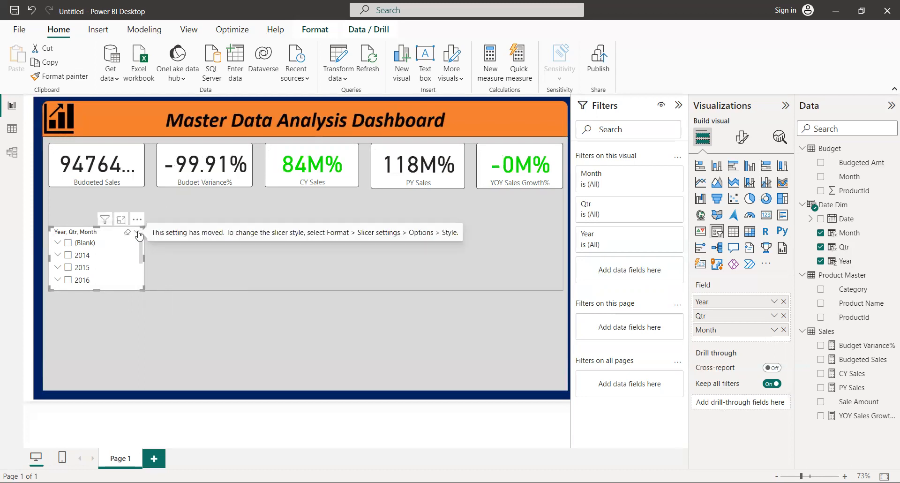
pyautogui.click(137, 220)
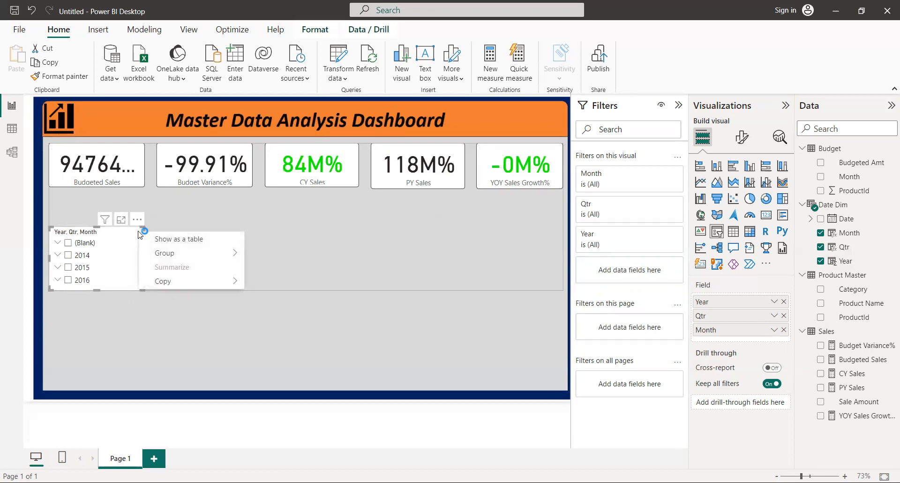
pyautogui.moveTo(261, 330)
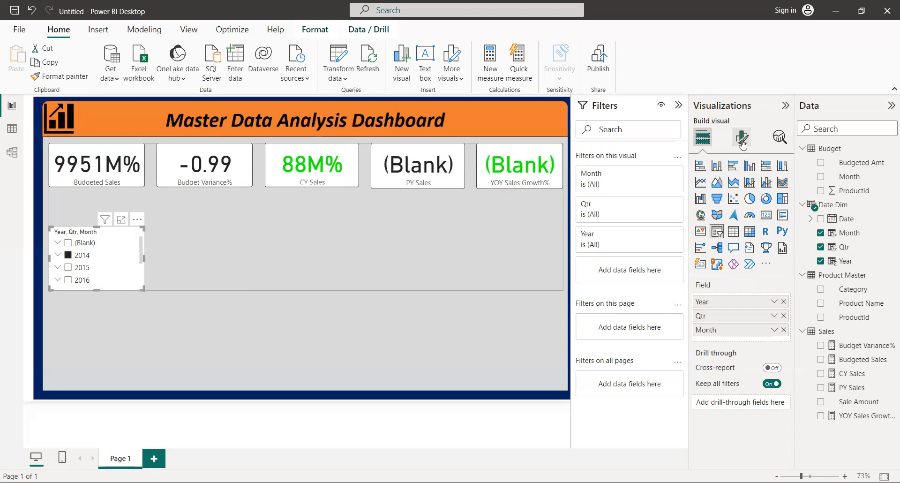
# Show the slicer's Format visual options with Slicer header text settings expanded
pyautogui.click(741, 137)
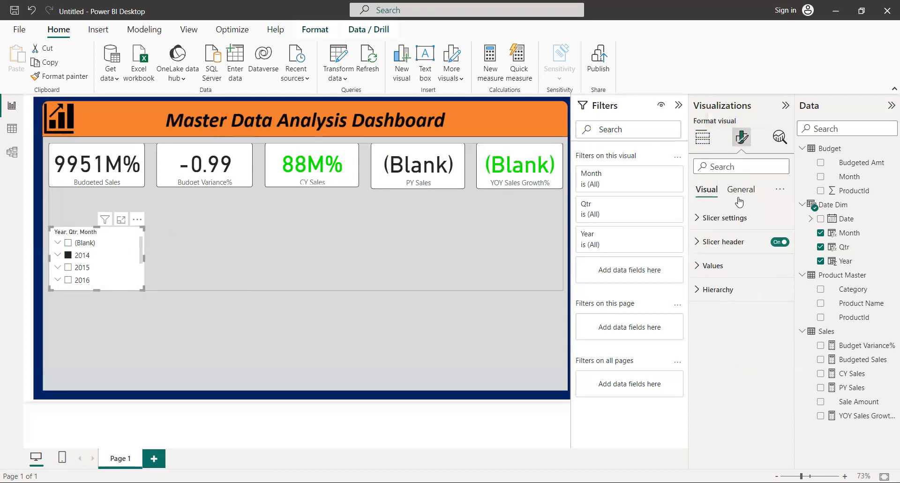
pyautogui.click(724, 242)
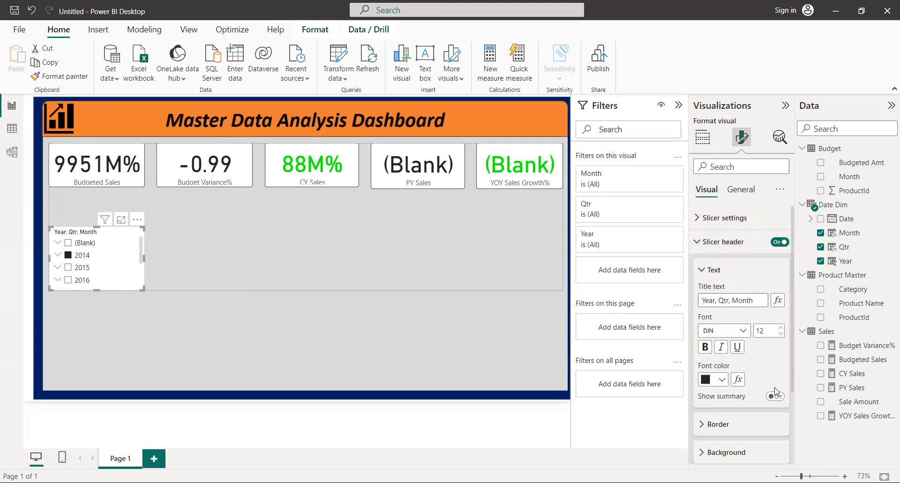
pyautogui.click(774, 396)
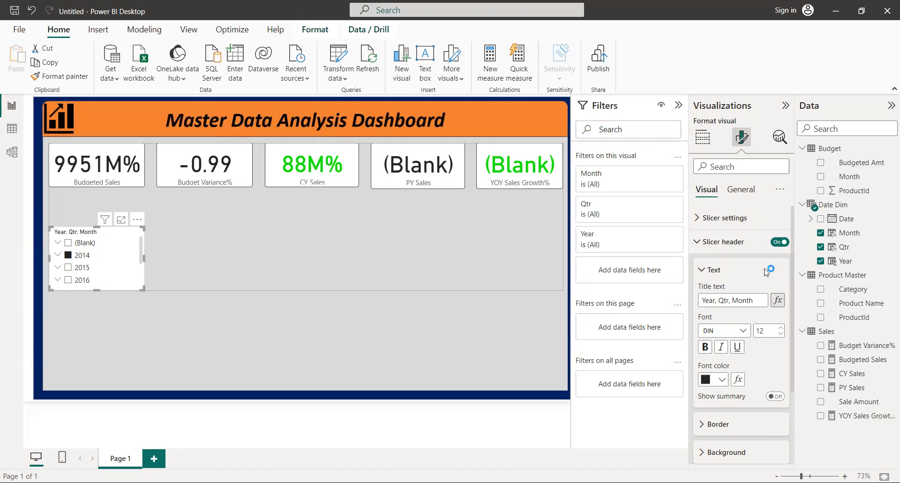
# Expand the slicer and selection settings, then show the General formatting options
pyautogui.click(725, 218)
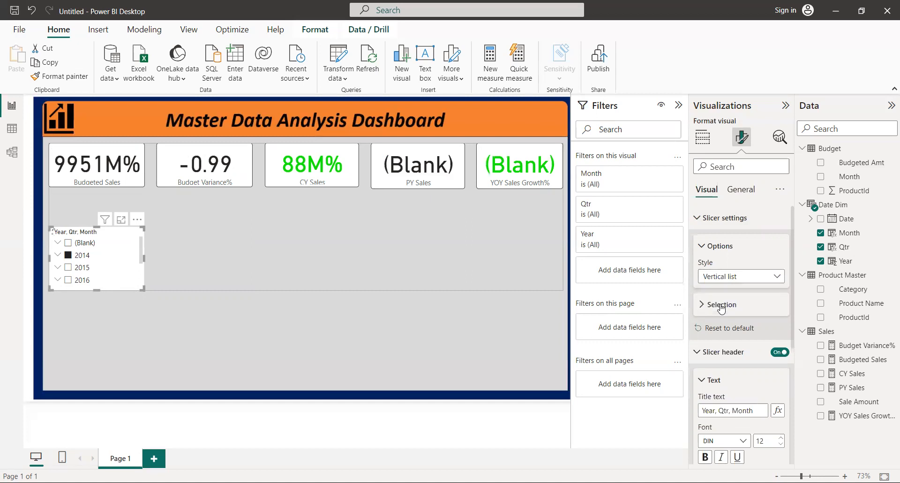
pyautogui.click(741, 276)
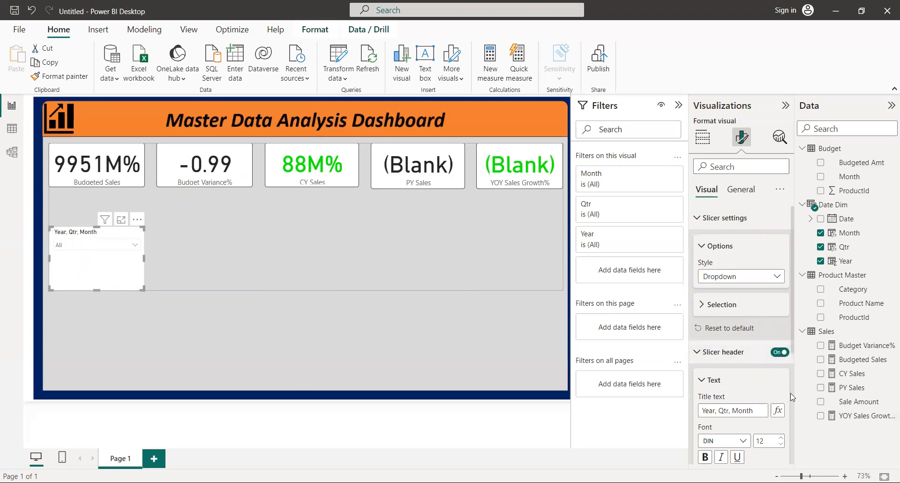
pyautogui.moveTo(787, 381)
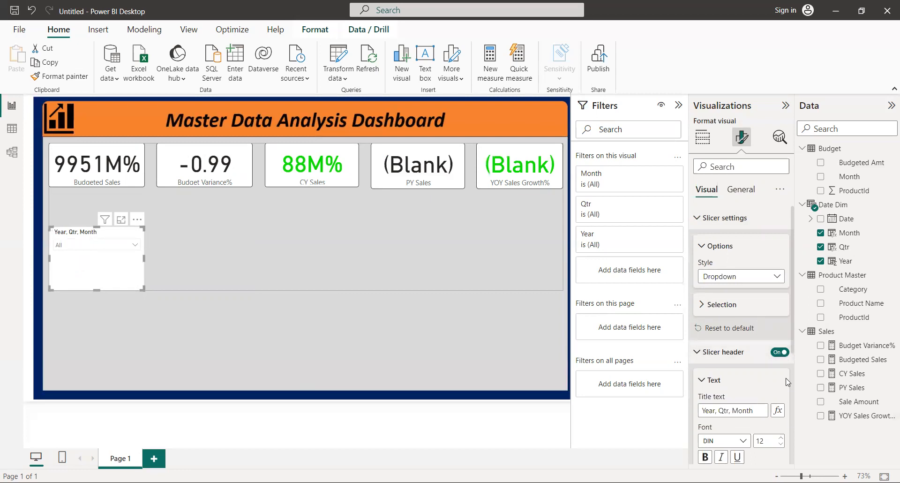
pyautogui.moveTo(739, 218)
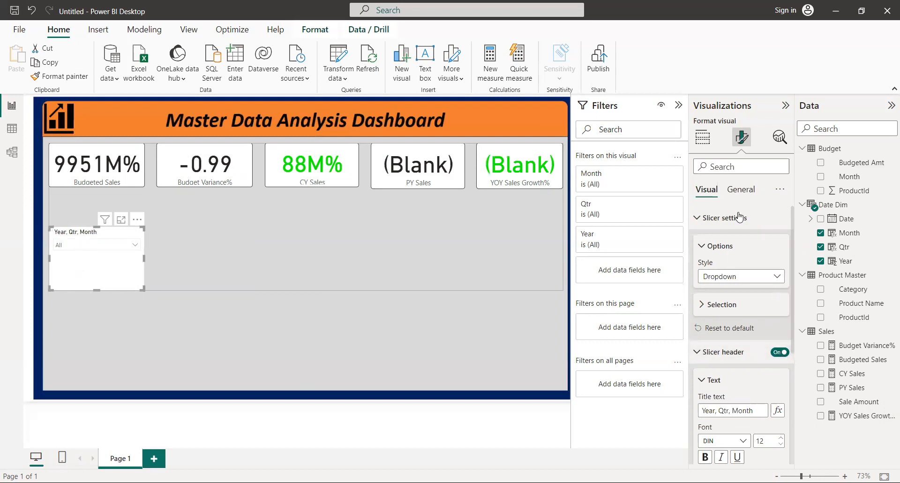
pyautogui.click(741, 189)
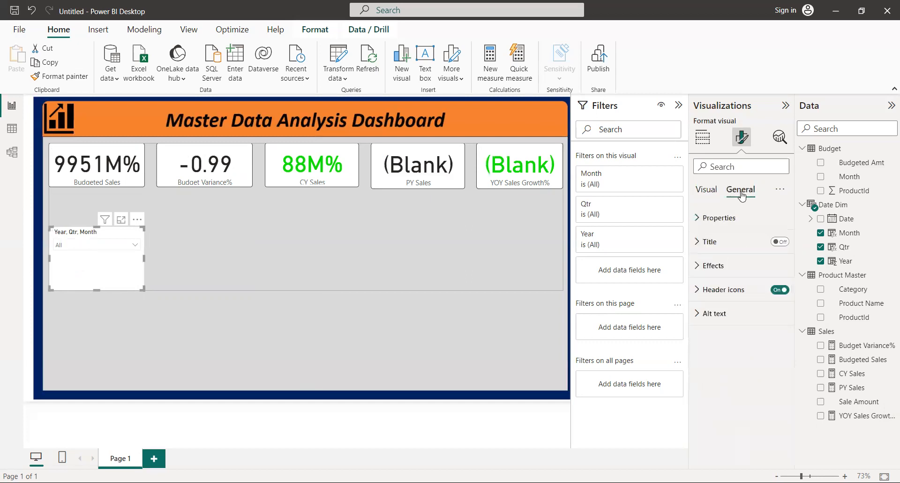
pyautogui.moveTo(750, 297)
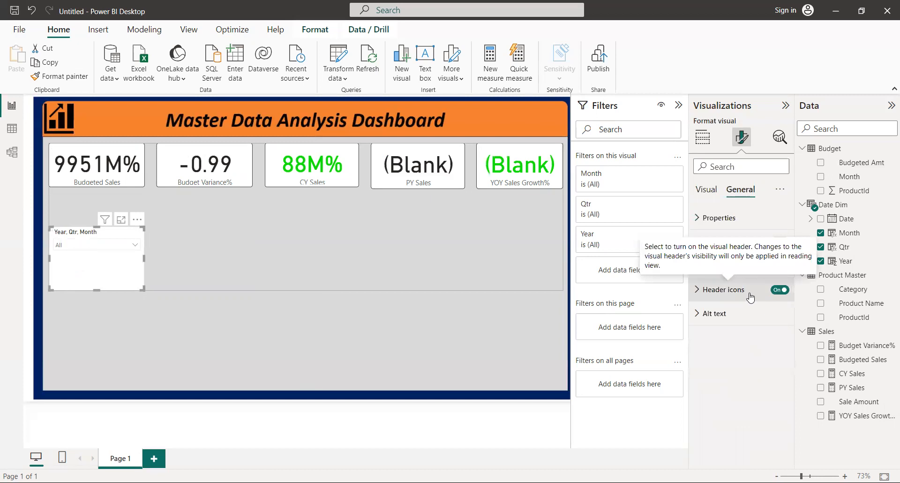
# Turn off the slicer background under Effects, then return to Visual settings
pyautogui.click(716, 217)
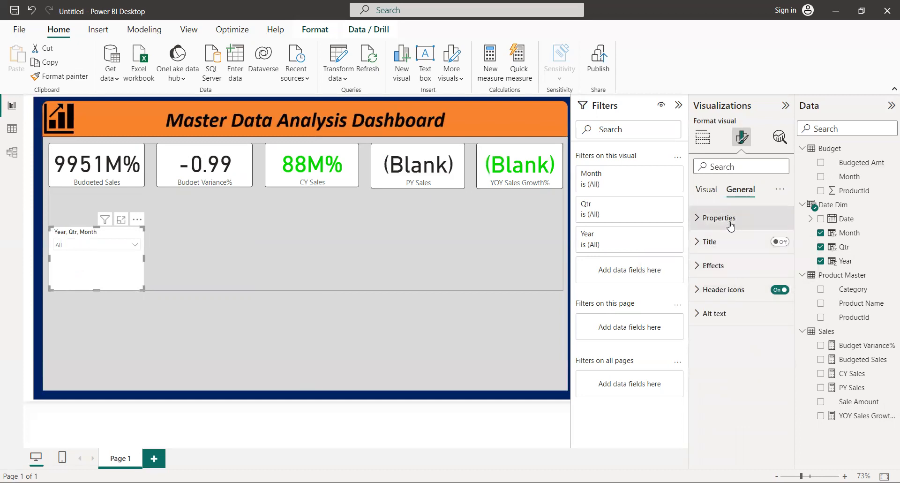
pyautogui.click(713, 265)
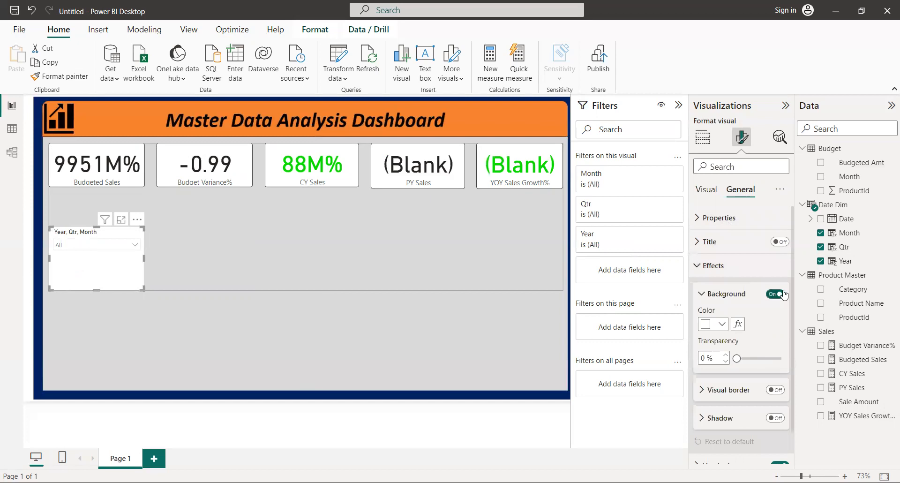
pyautogui.click(774, 293)
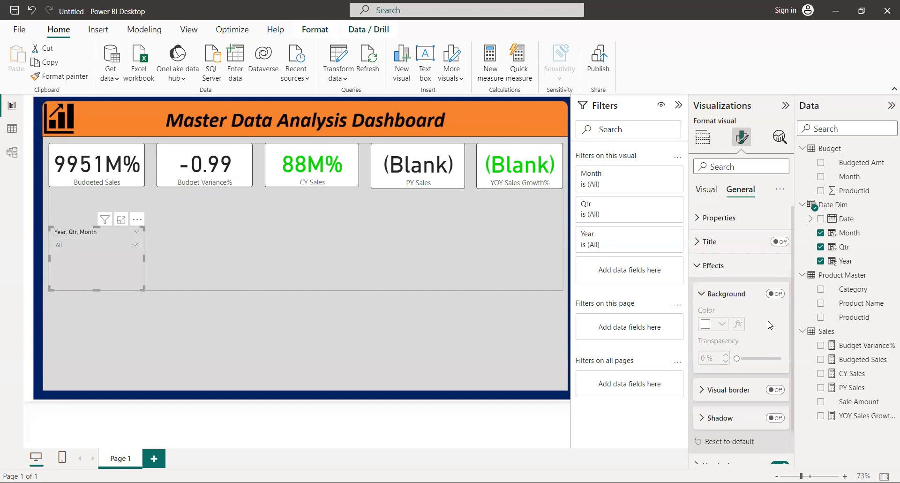
pyautogui.moveTo(780, 364)
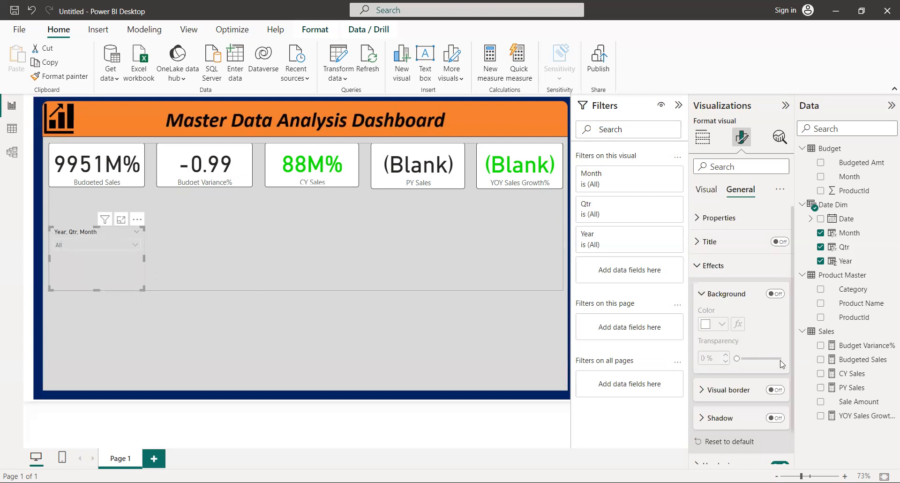
pyautogui.moveTo(793, 448)
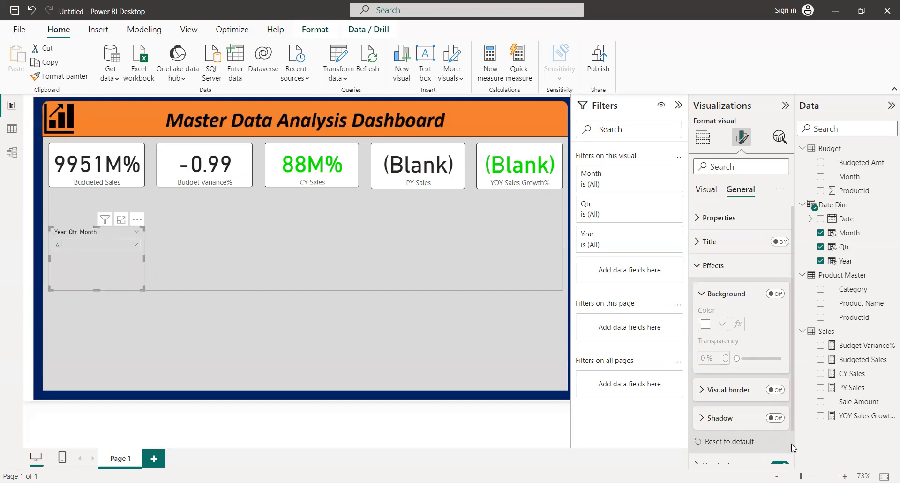
pyautogui.scroll(-3)
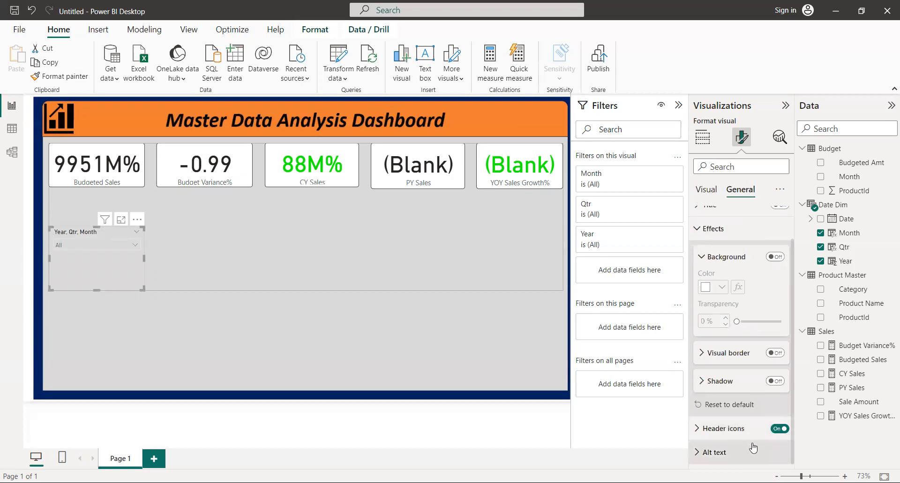
pyautogui.moveTo(732, 228)
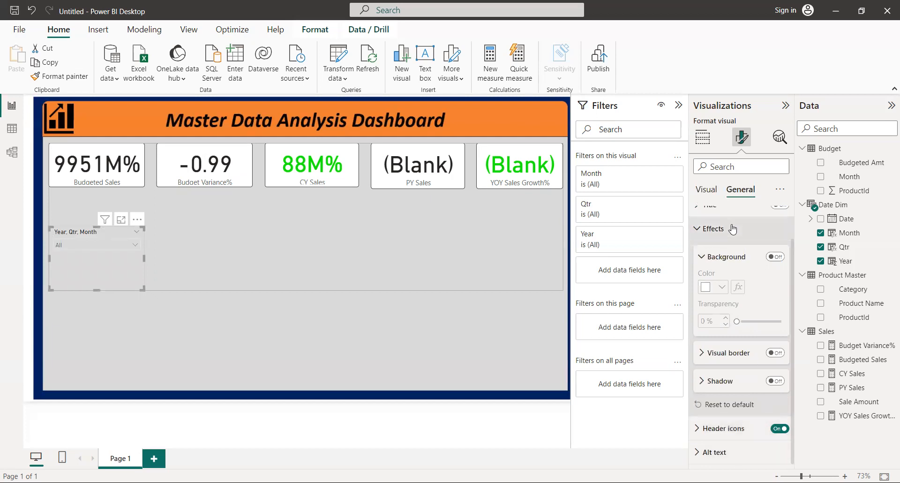
pyautogui.click(705, 189)
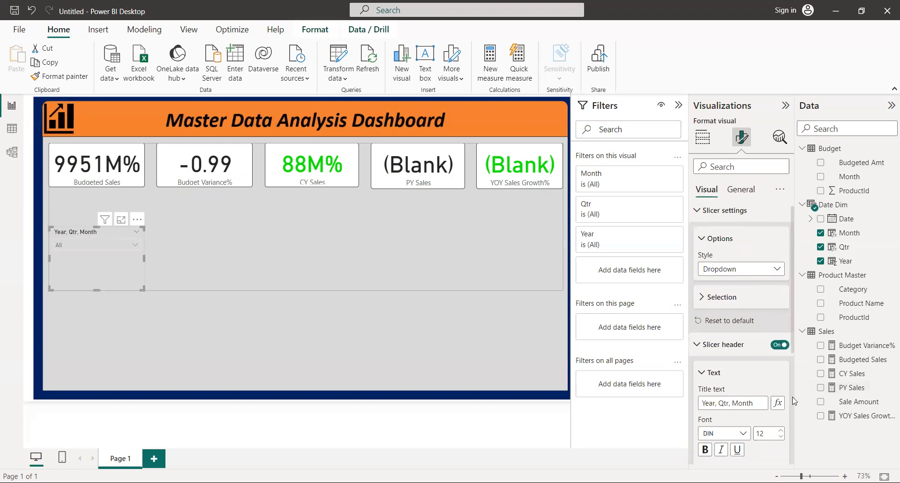
pyautogui.scroll(-3)
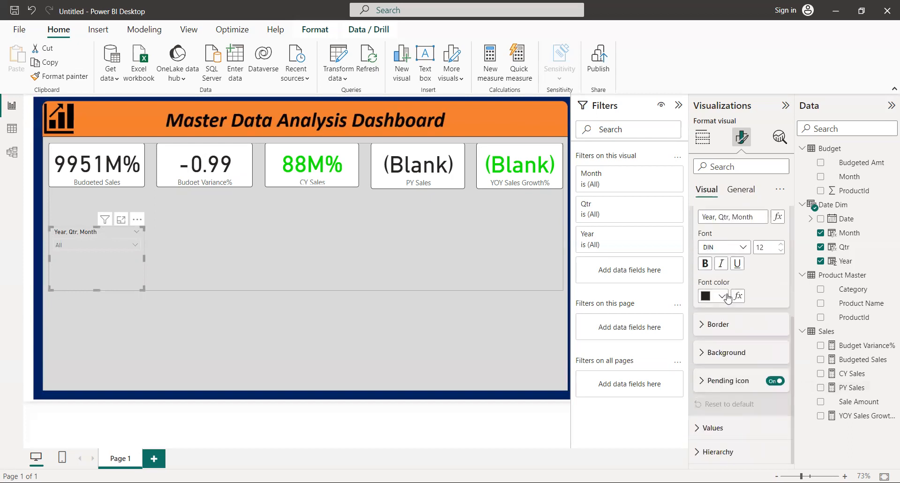
pyautogui.click(721, 296)
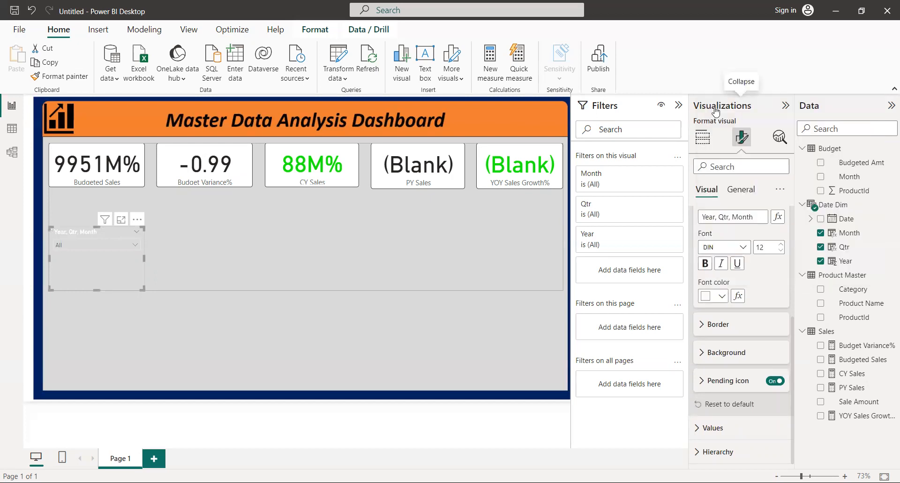
pyautogui.moveTo(691, 217)
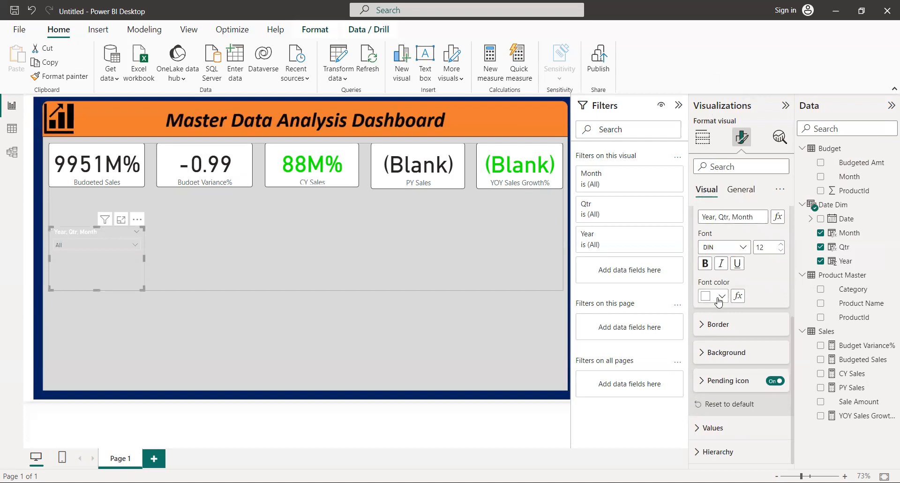
pyautogui.click(721, 295)
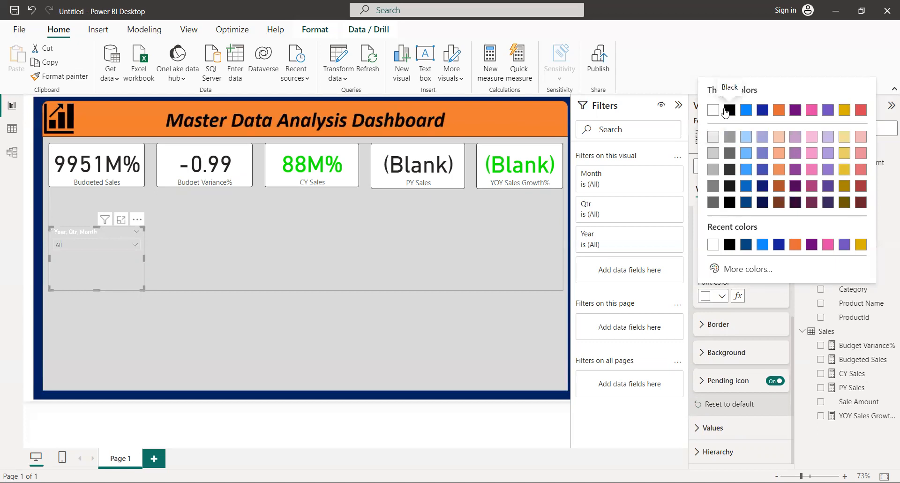
pyautogui.click(729, 110)
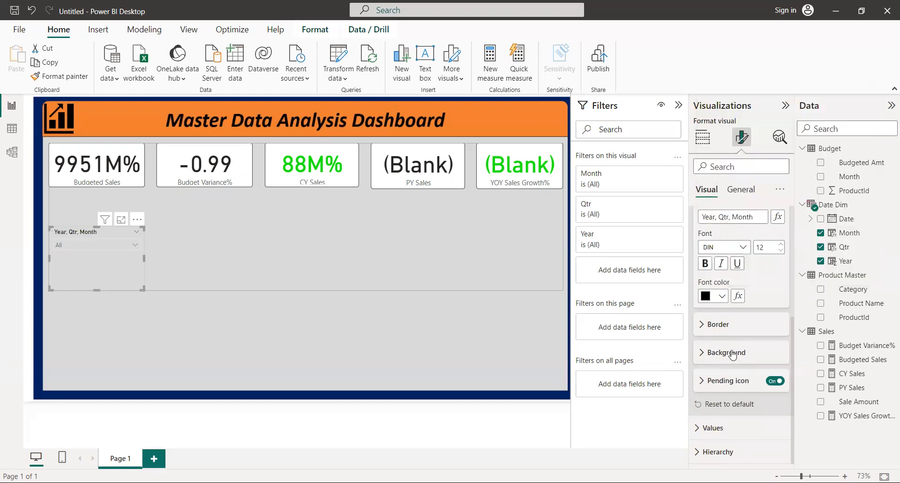
pyautogui.moveTo(745, 428)
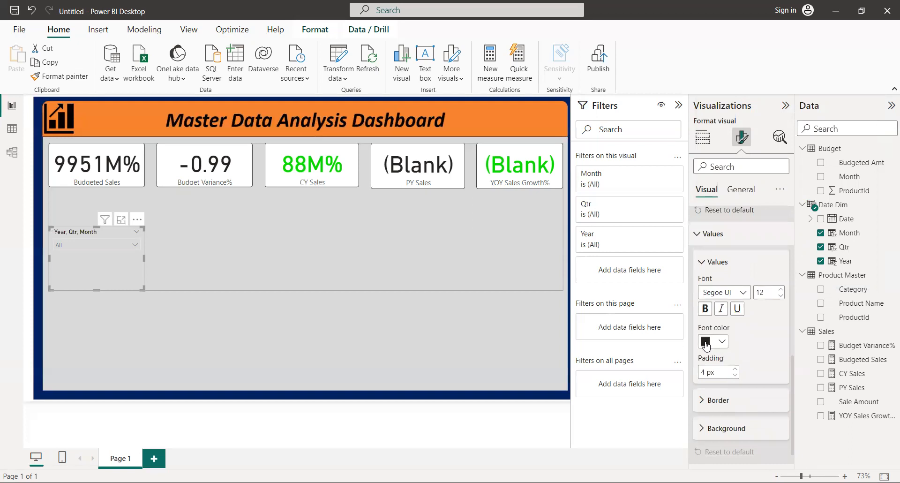
# Set the slicer's value font colour to white
pyautogui.click(722, 342)
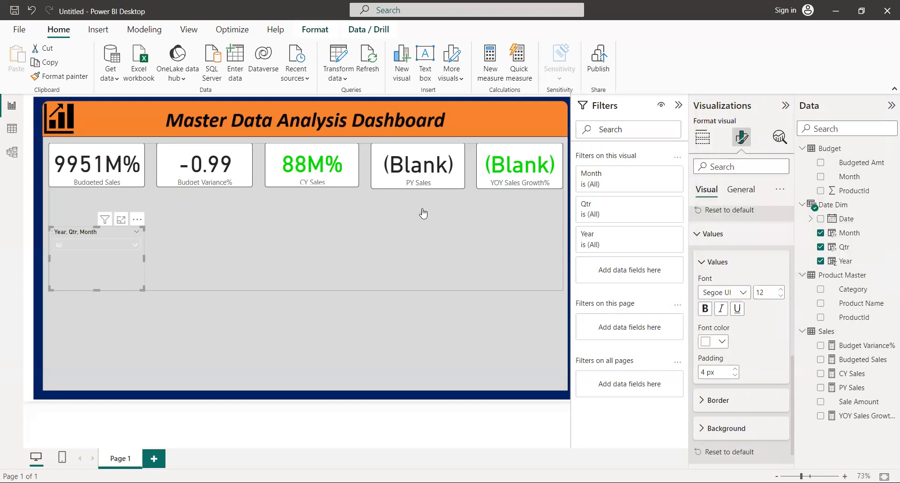
pyautogui.moveTo(98, 295)
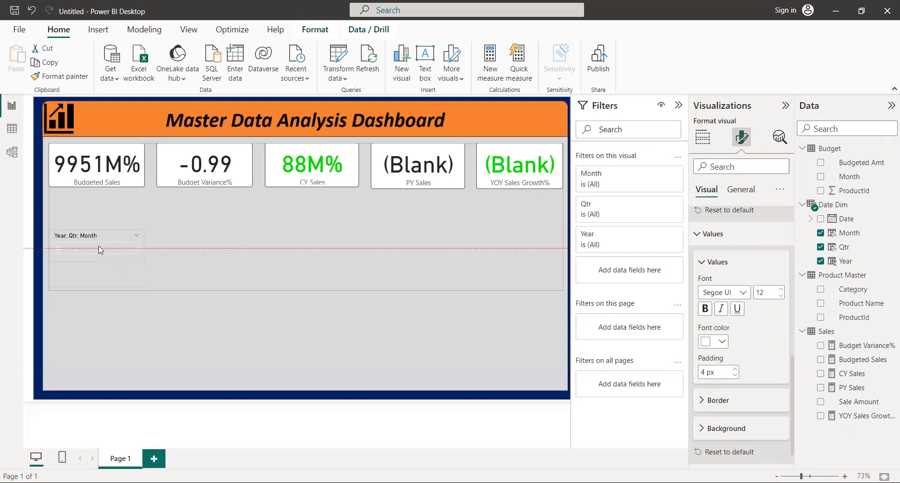
# Shrink the slicer to one row and drag it to the orange header's right end
pyautogui.click(96, 248)
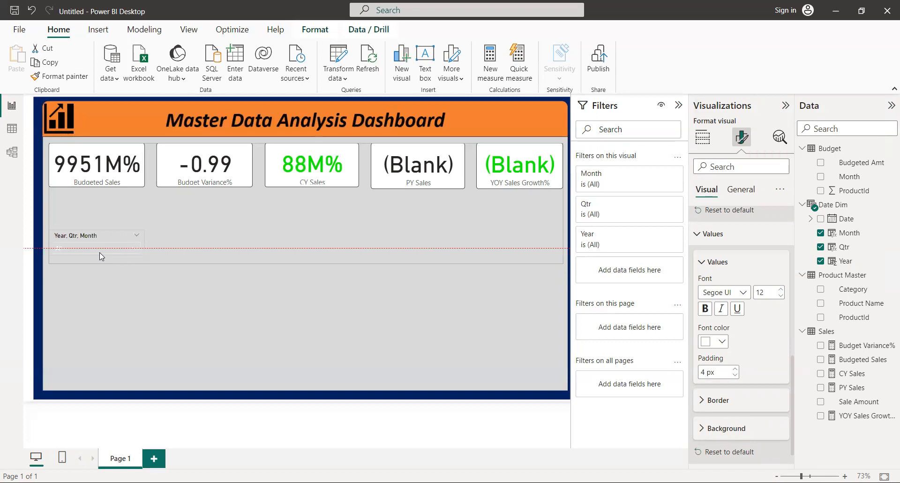
pyautogui.click(95, 236)
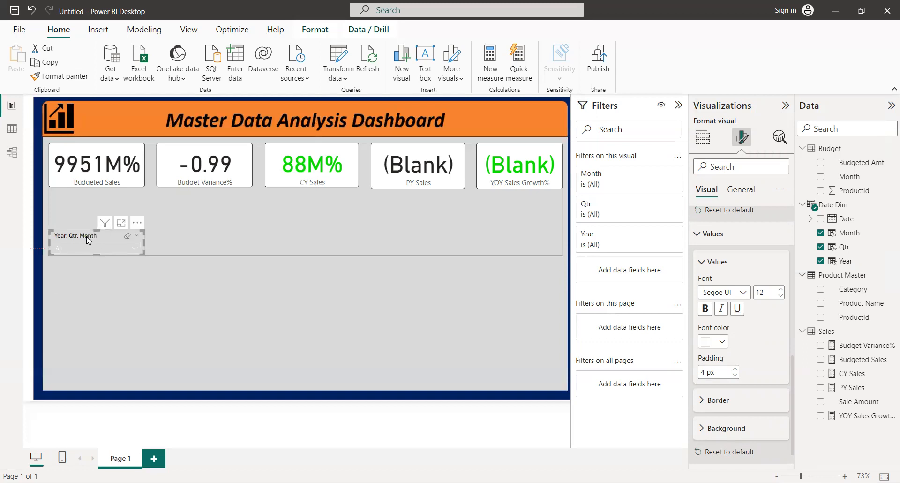
pyautogui.moveTo(96, 236); pyautogui.dragTo(513, 116)
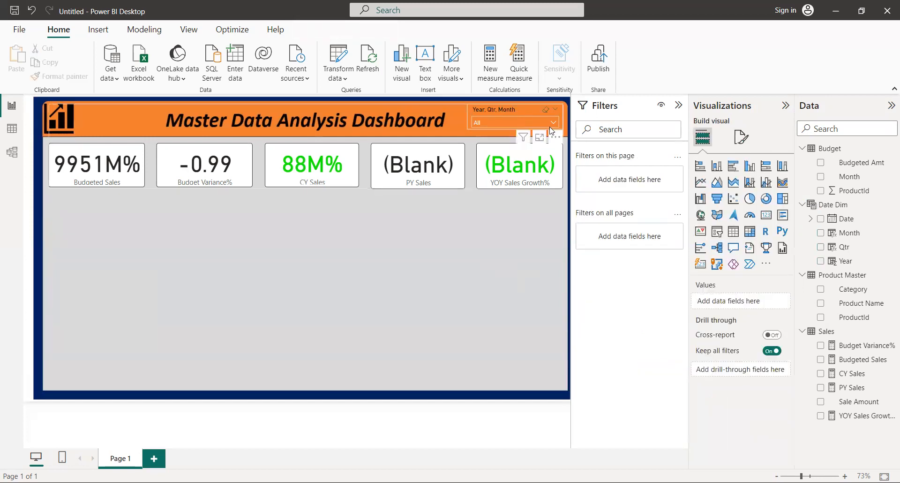
# Open the header slicer dropdown and tick 2014, then (Blank)
pyautogui.click(553, 122)
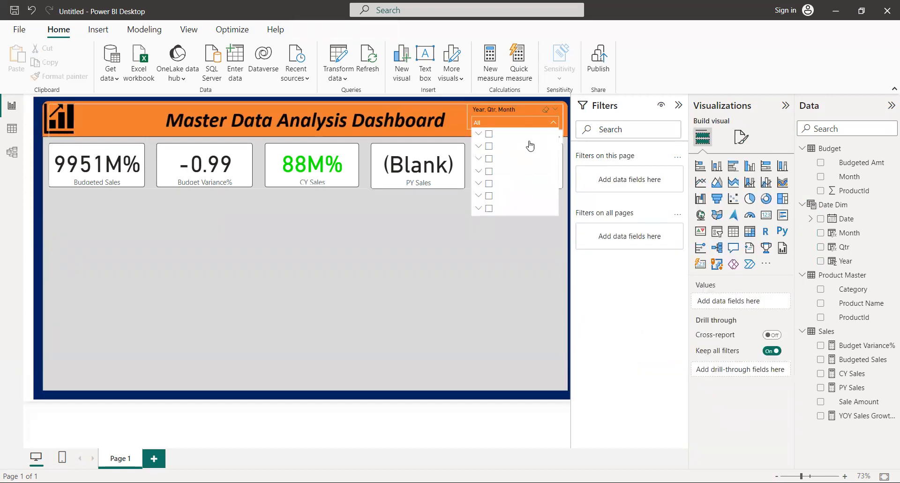
pyautogui.click(489, 146)
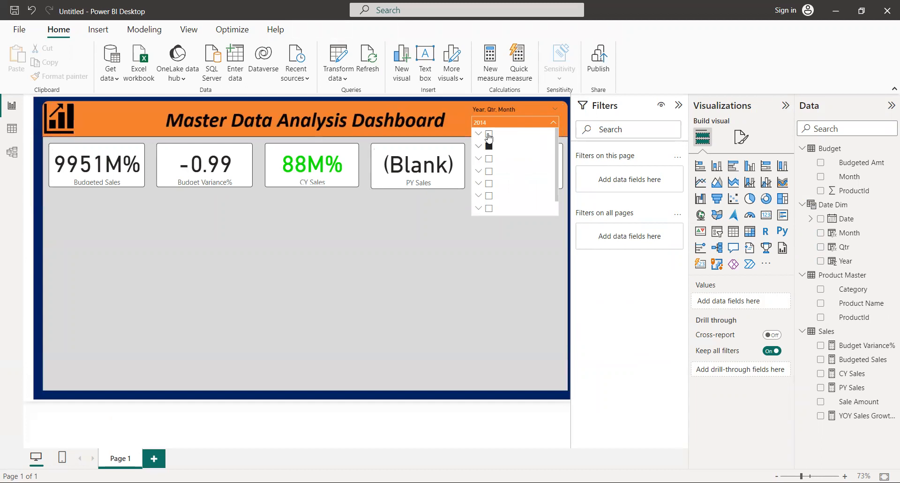
pyautogui.click(488, 134)
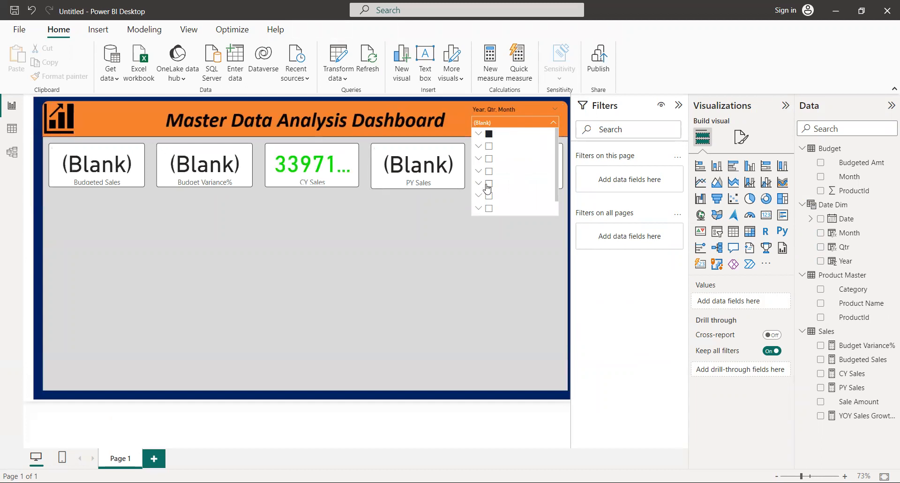